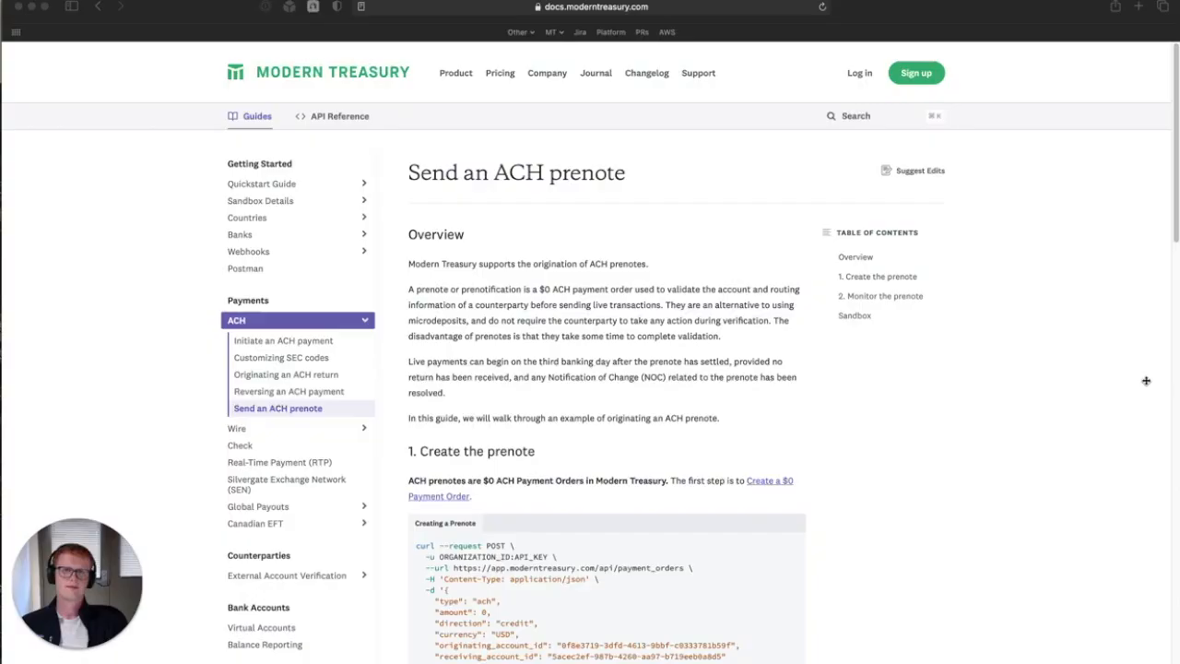
mouse_move(1144, 380)
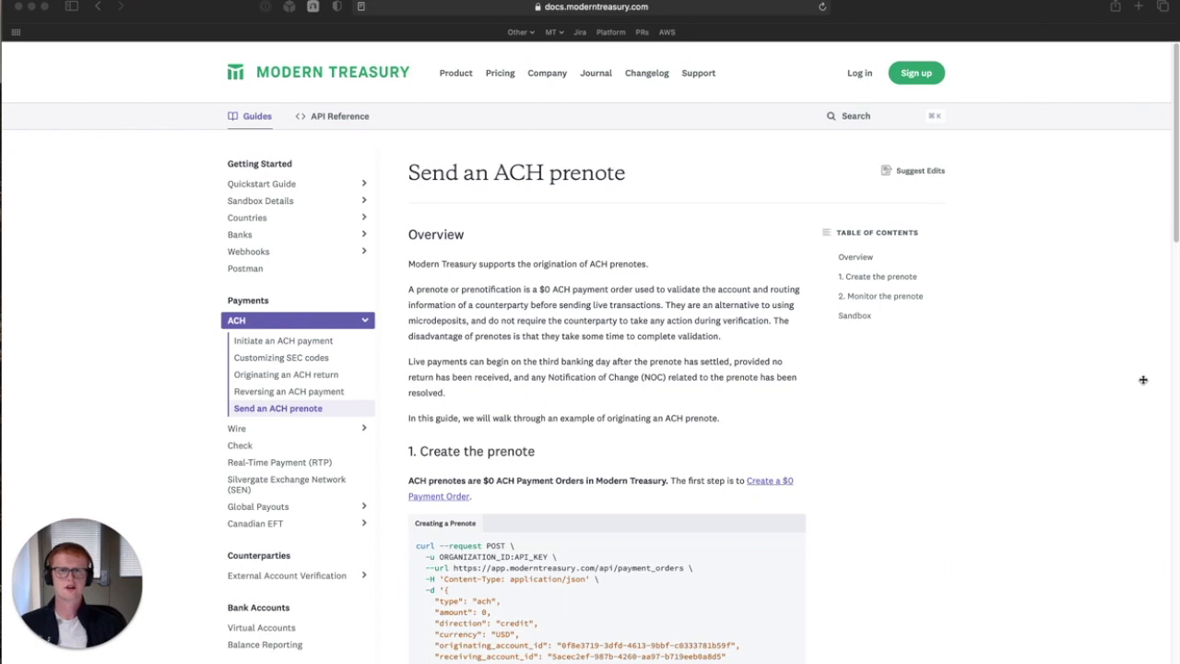
mouse_move(627, 410)
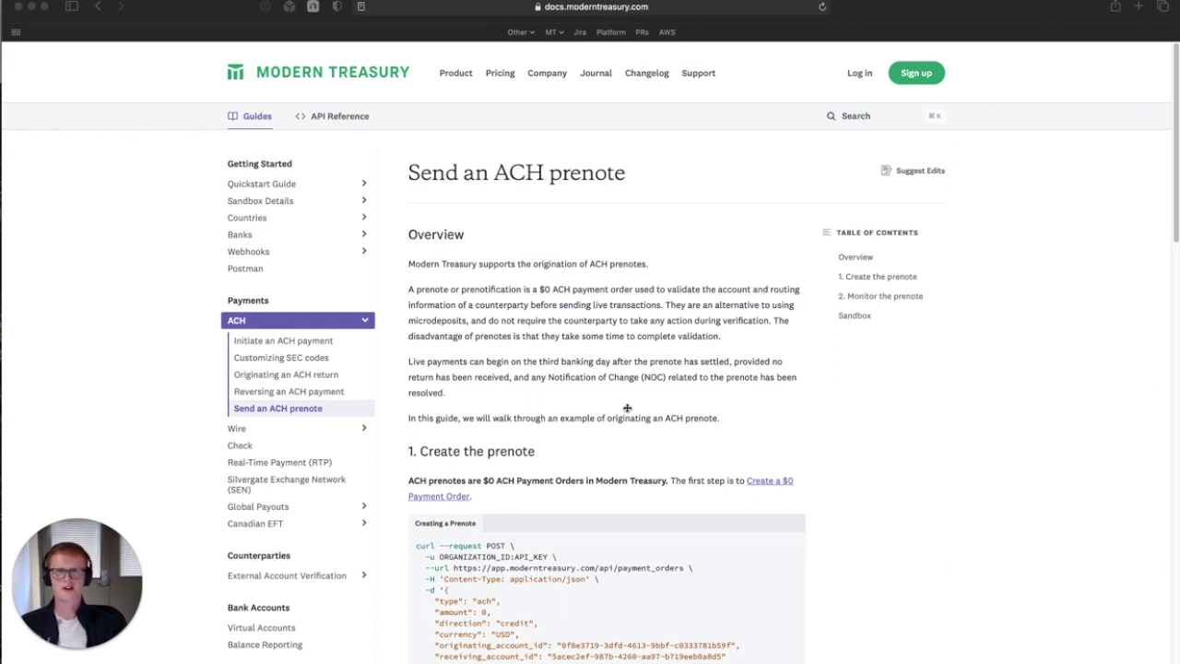
mouse_move(729, 465)
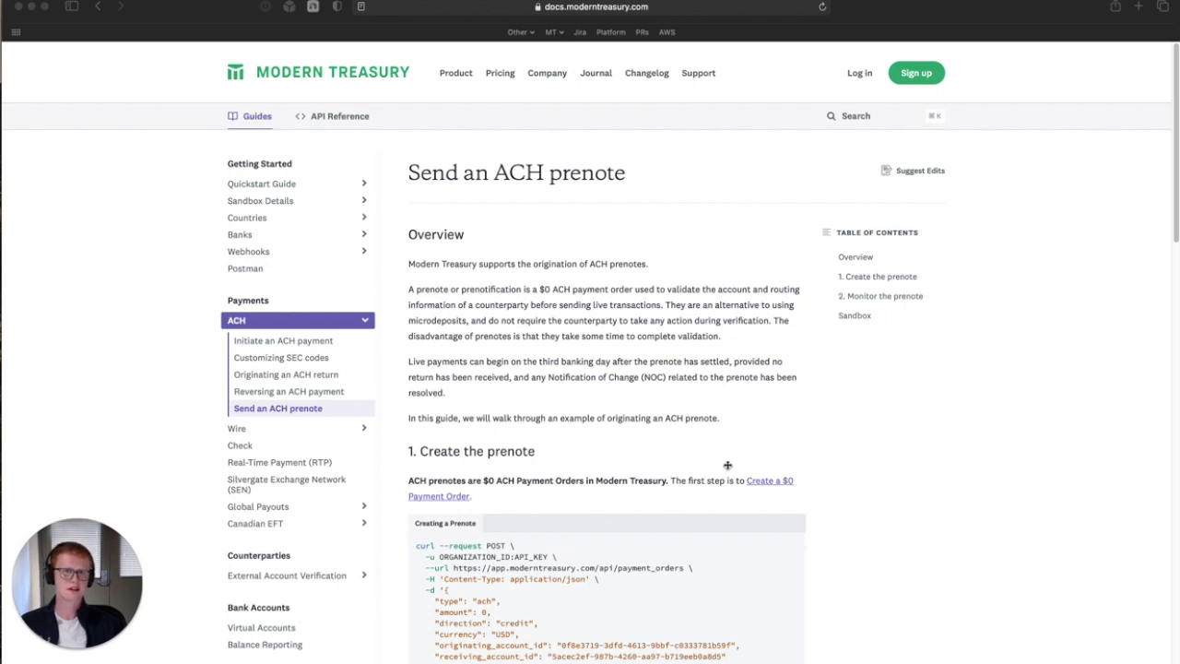
mouse_move(655, 373)
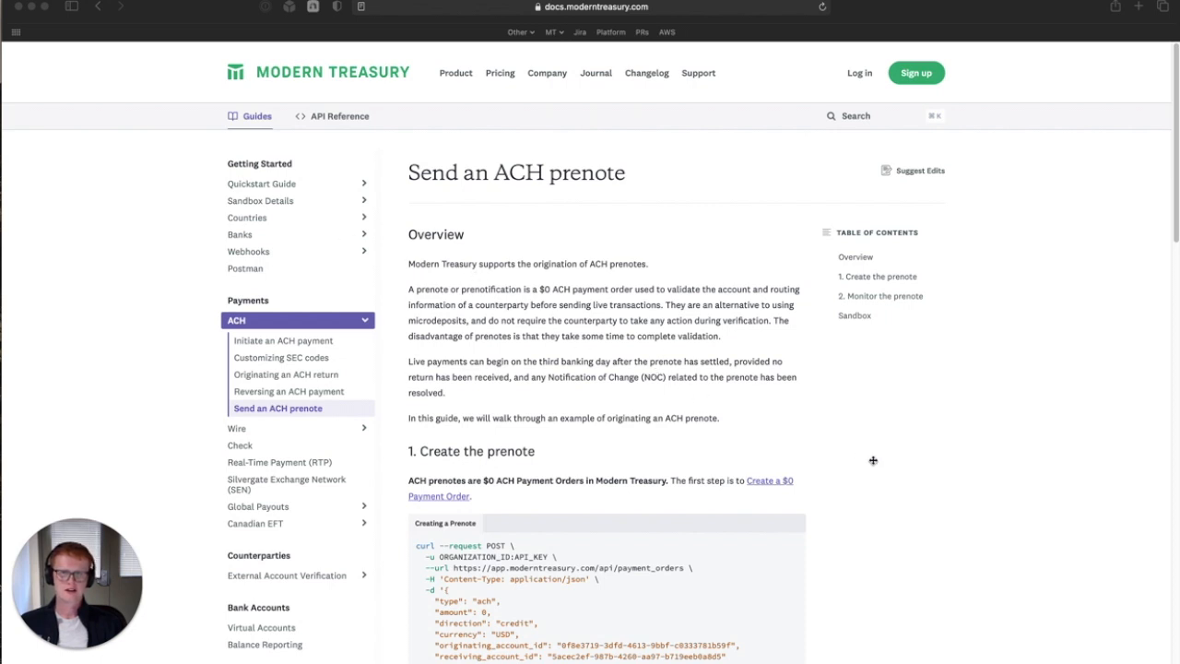
- Scroll the prenote guide past the curl example and sample response down to '2. Monitor the prenote'
scroll(down, 3)
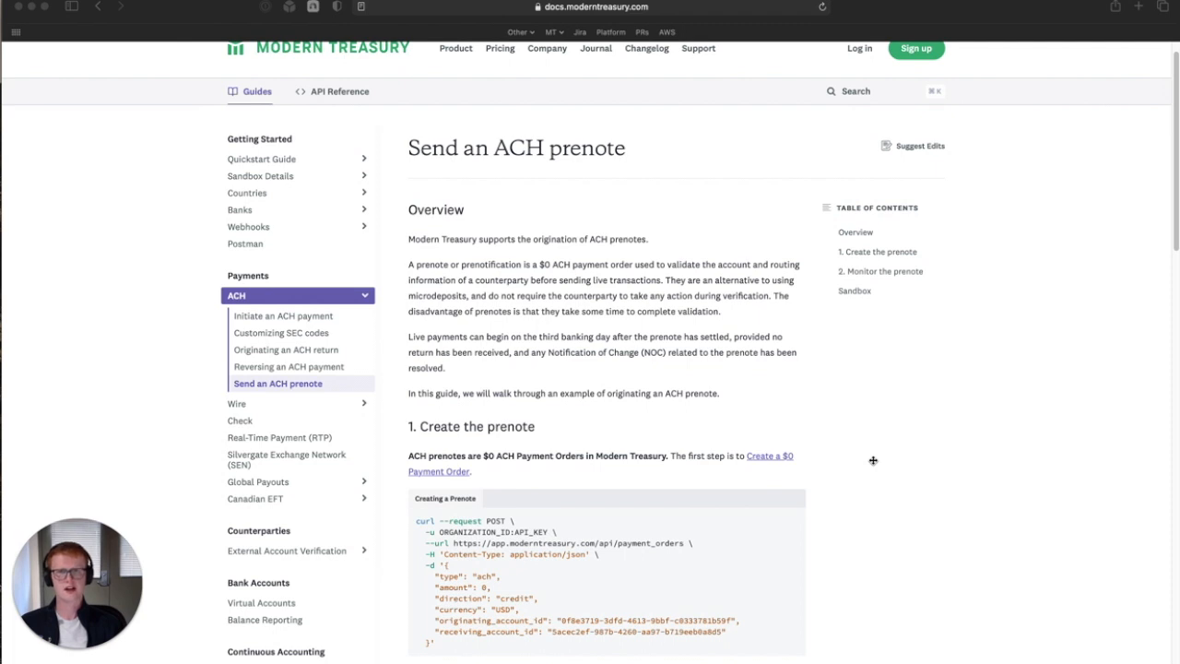
mouse_move(818, 417)
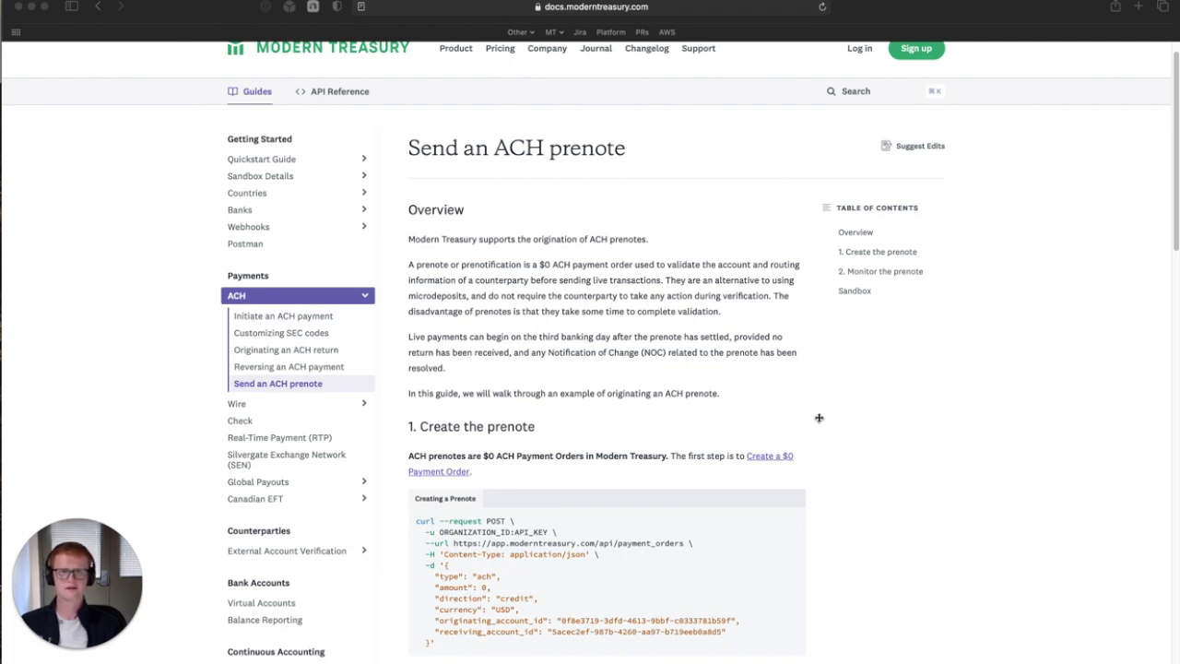
mouse_move(784, 409)
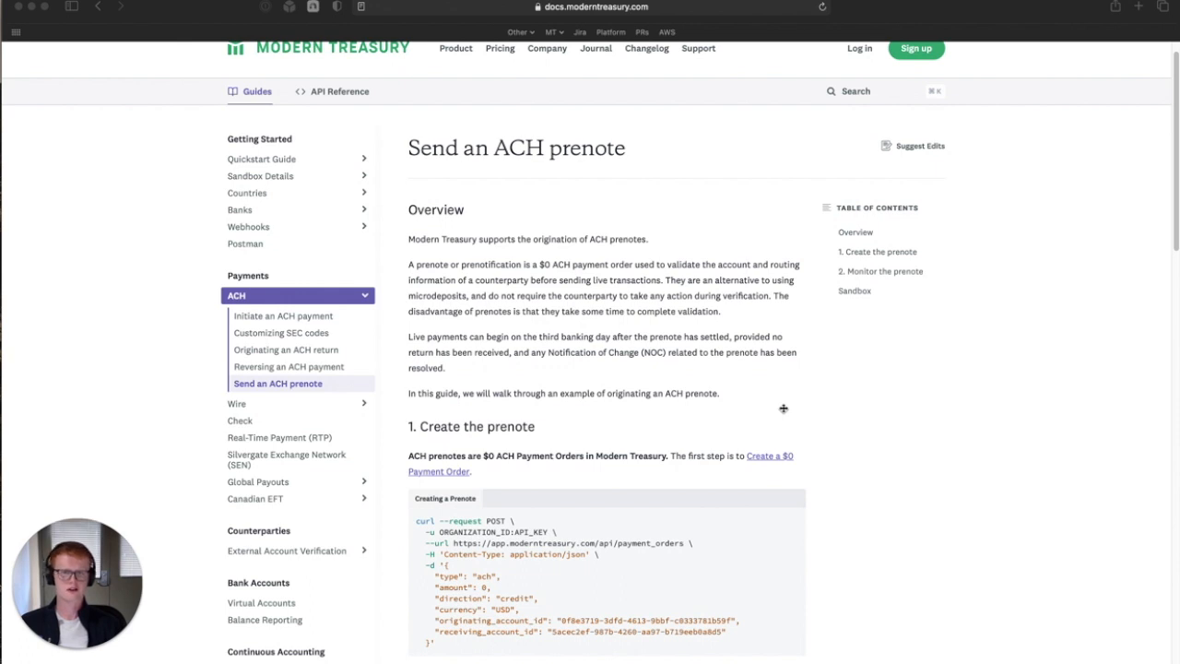
mouse_move(771, 387)
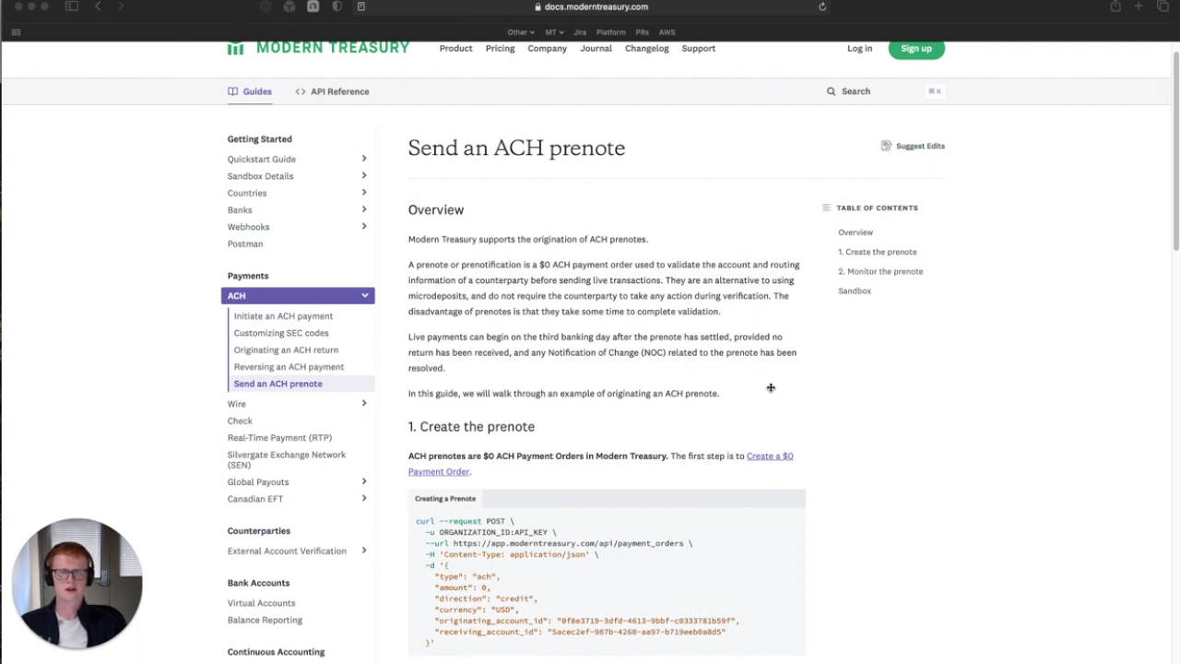
mouse_move(775, 402)
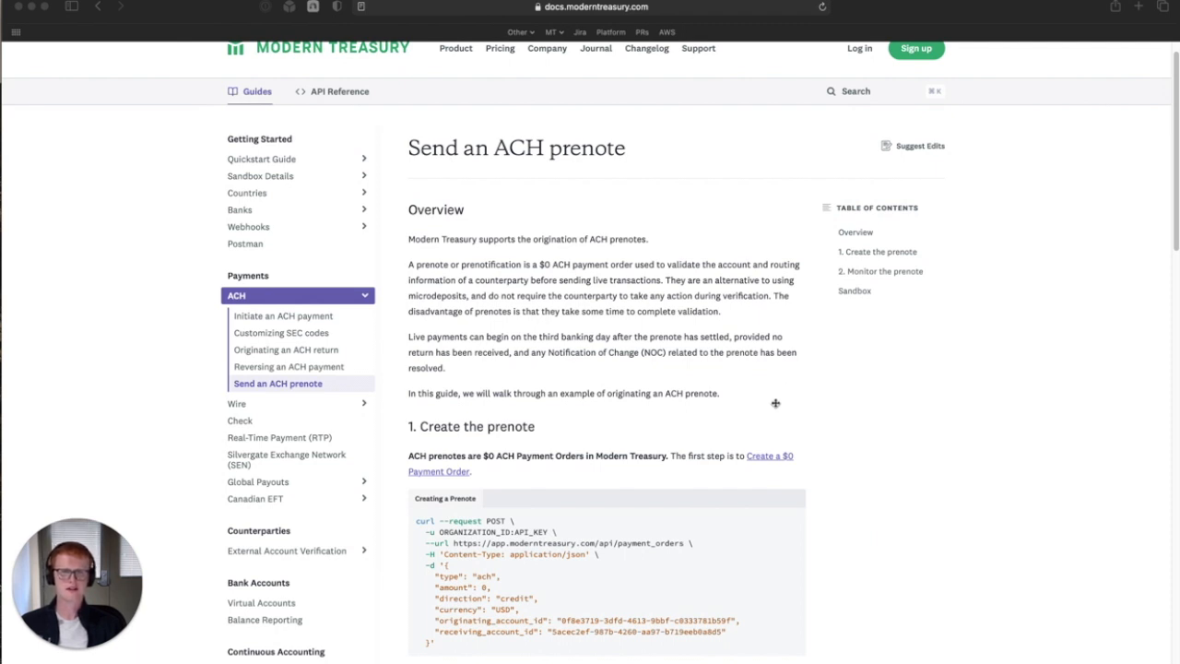
scroll(down, 3)
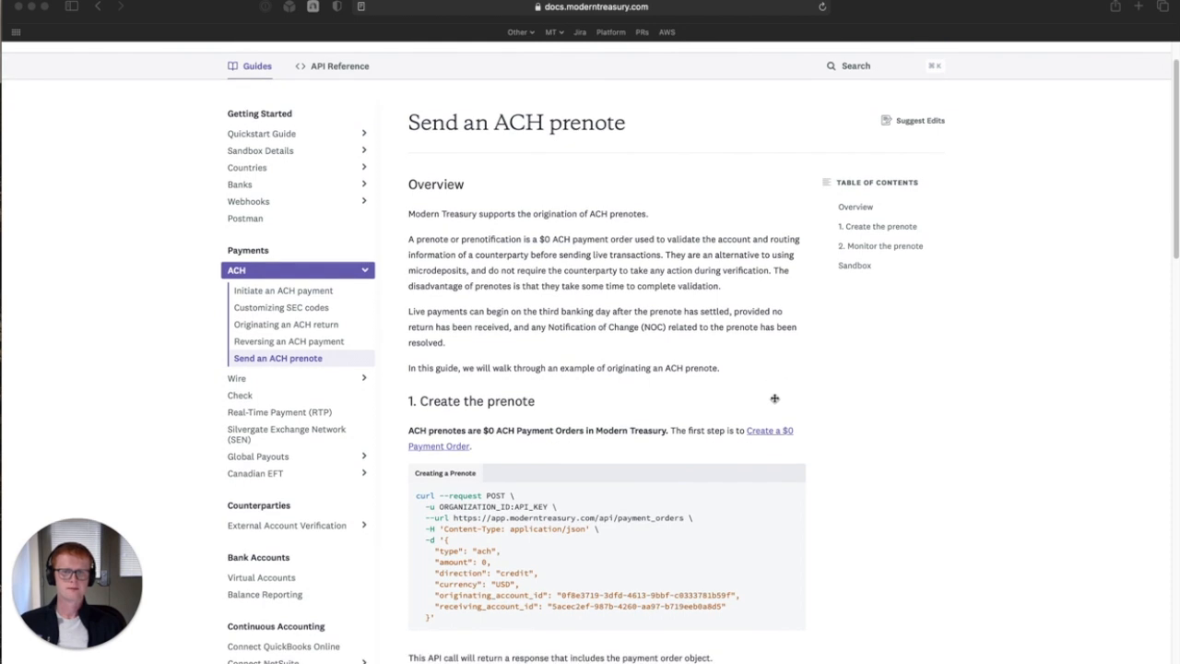
scroll(down, 3)
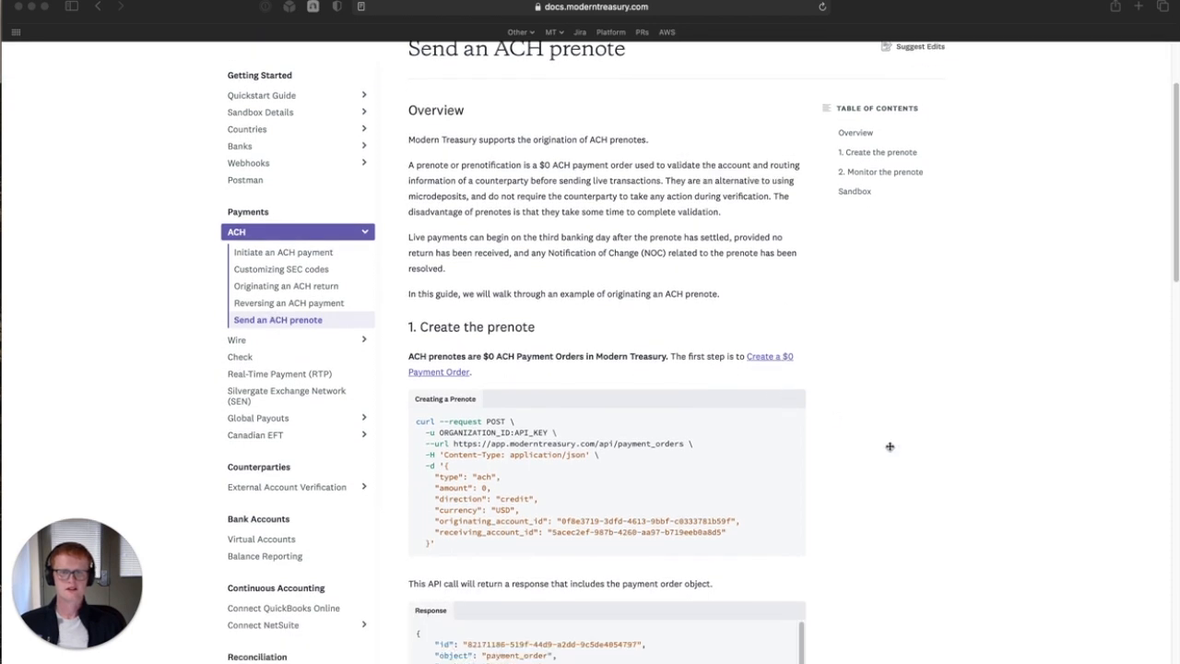
scroll(down, 3)
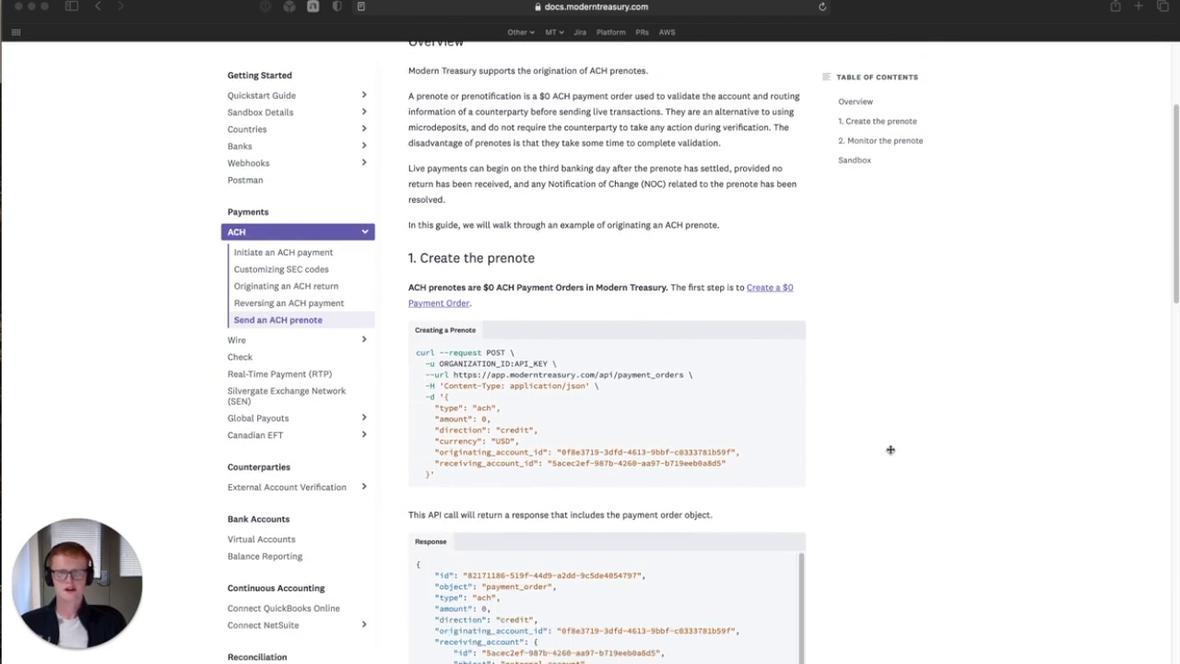
mouse_move(875, 444)
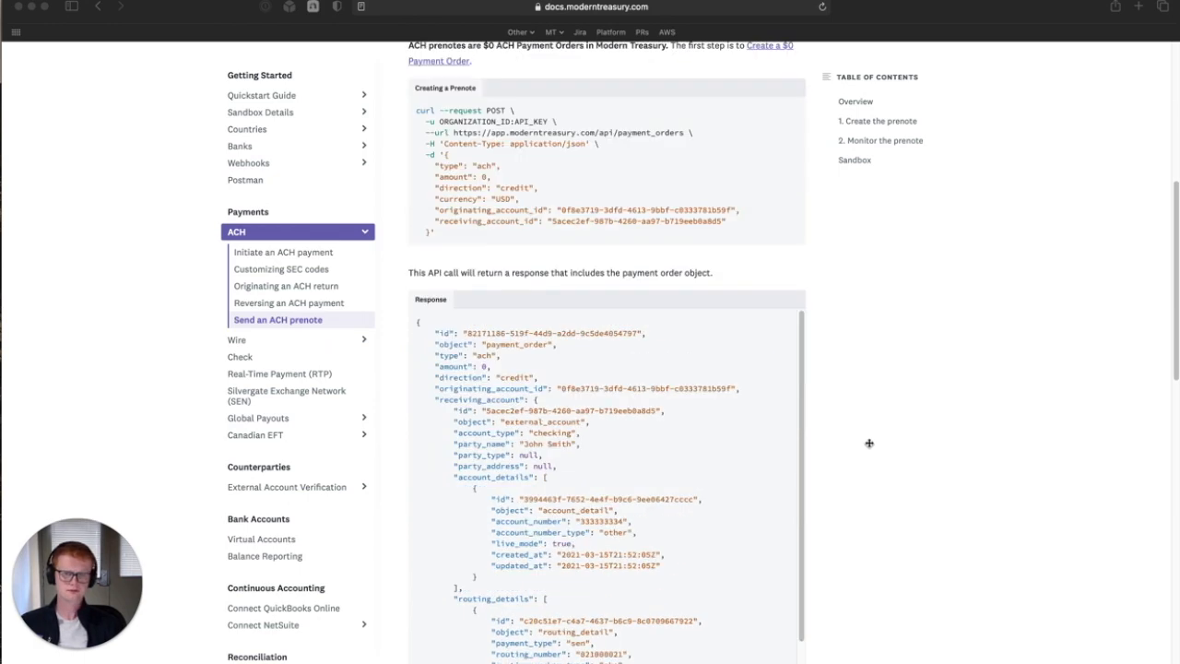
scroll(down, 3)
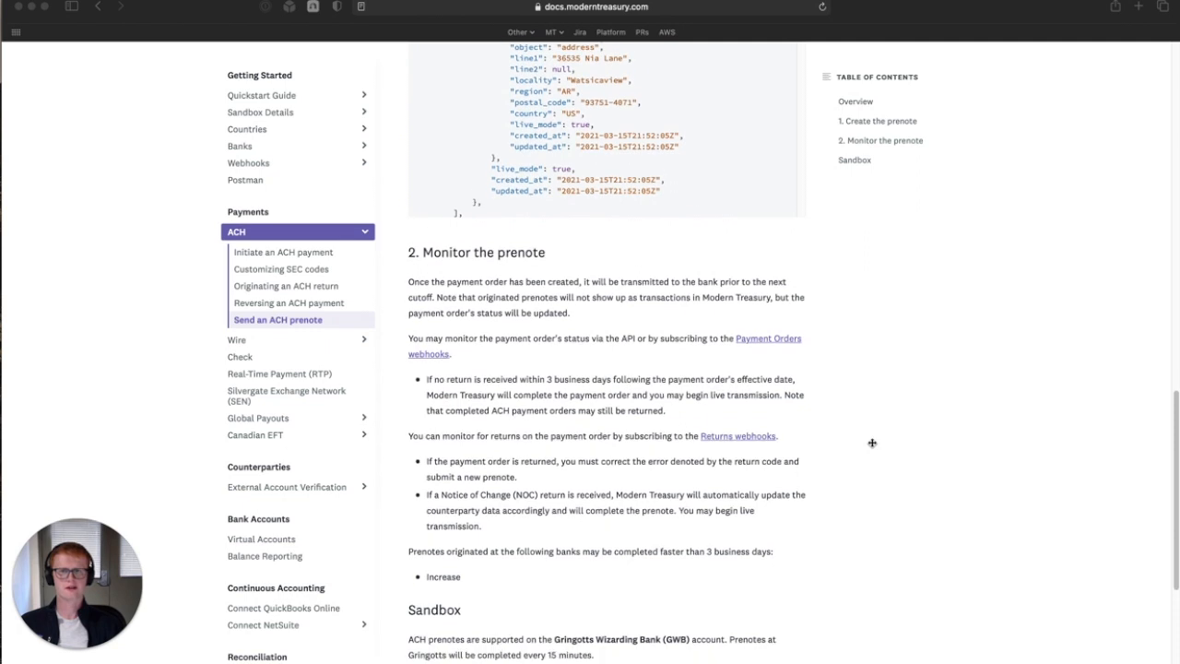
scroll(down, 3)
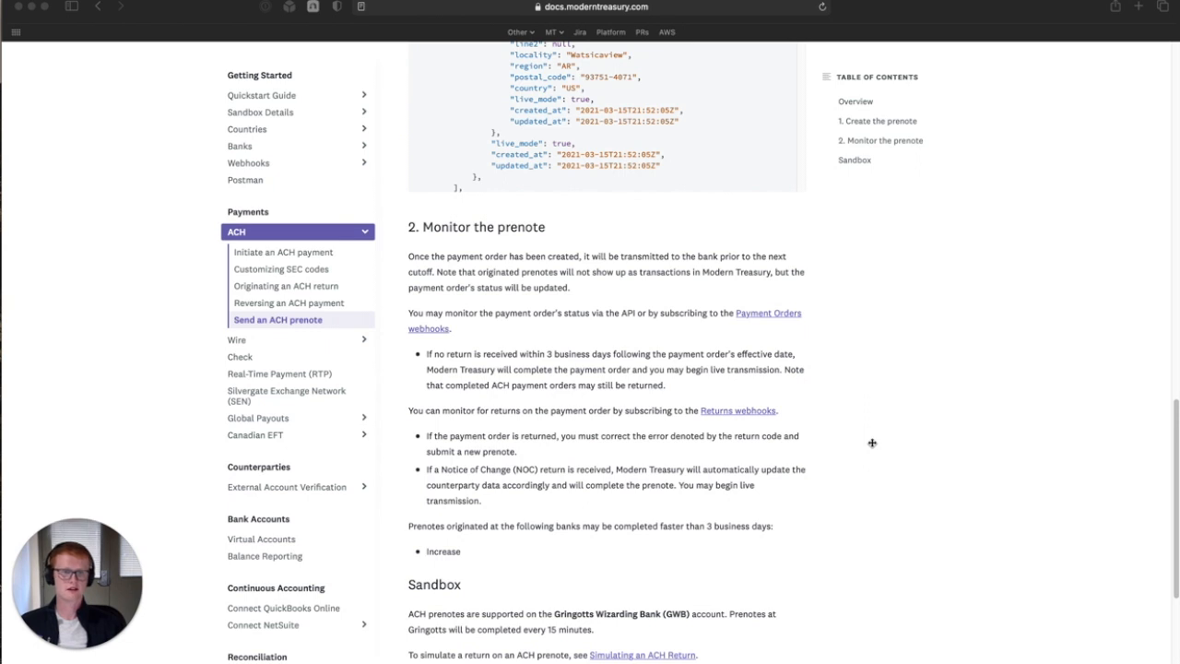
mouse_move(668, 387)
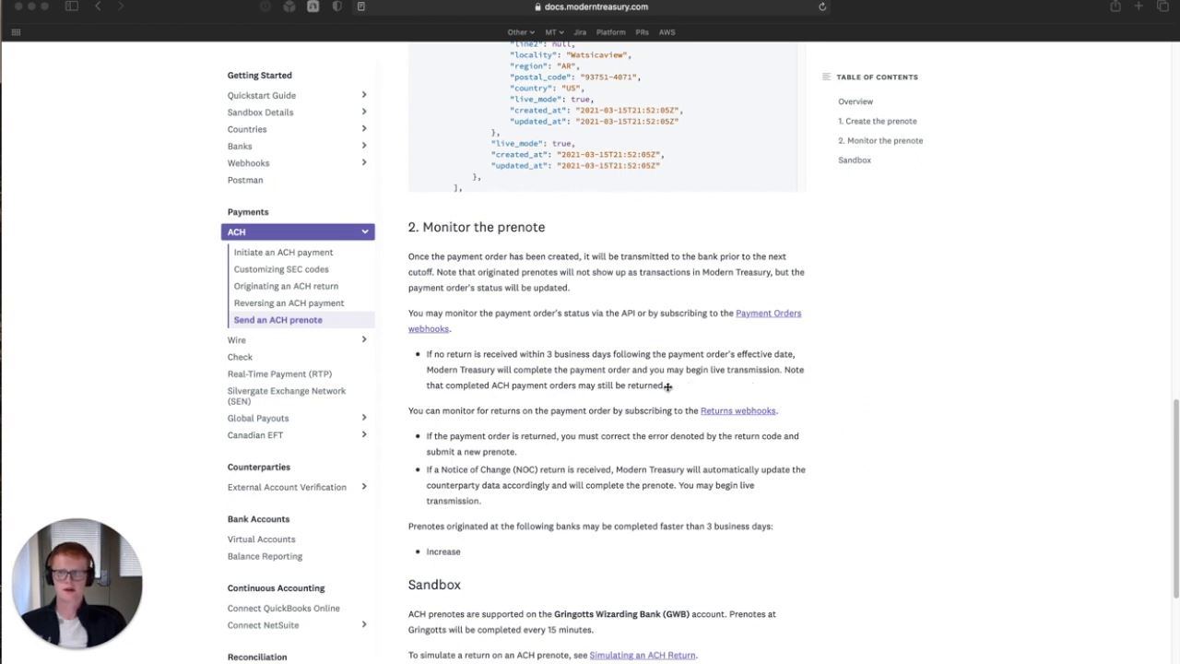
mouse_move(668, 387)
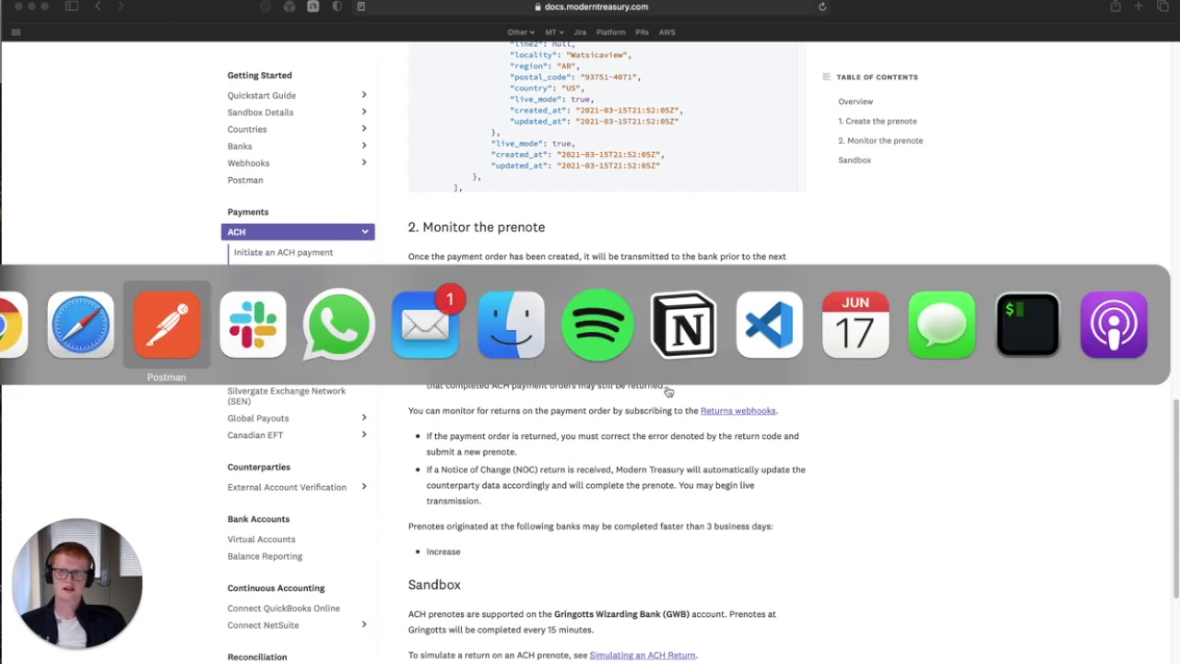
- Switch to Postman showing the ACH '3 - Create payment order' request body with a $0 credit
click(166, 325)
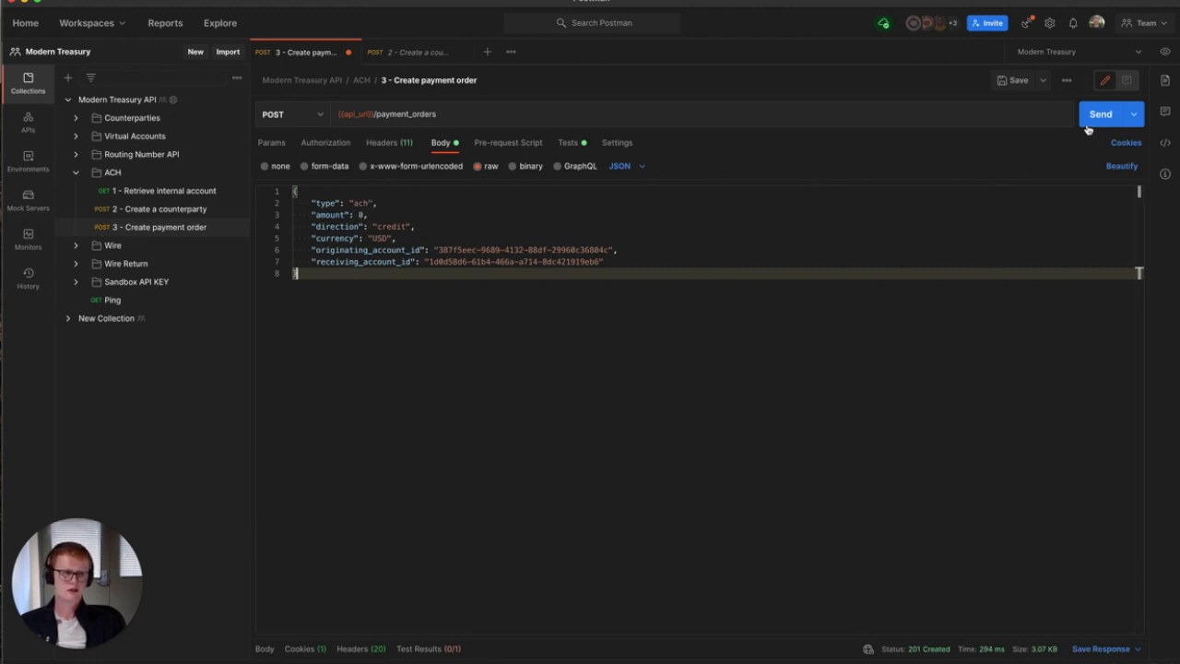
- Send the $0 ACH payment order and view the 201 Created JSON response for Acme Corp
click(1101, 115)
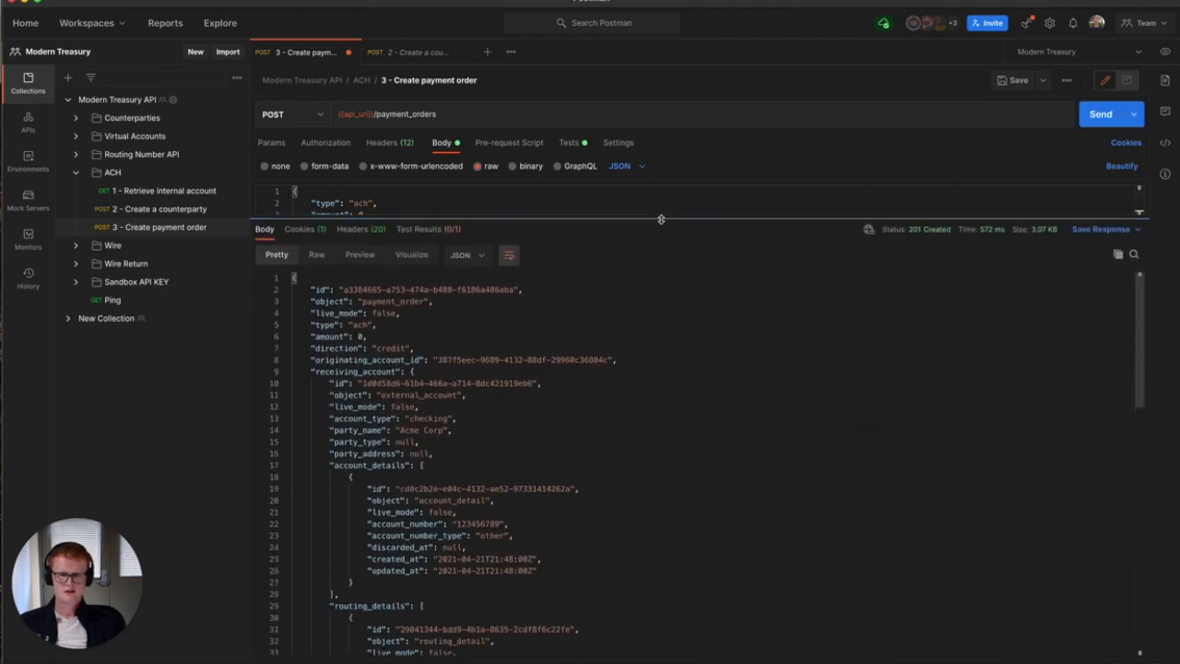
scroll(down, 3)
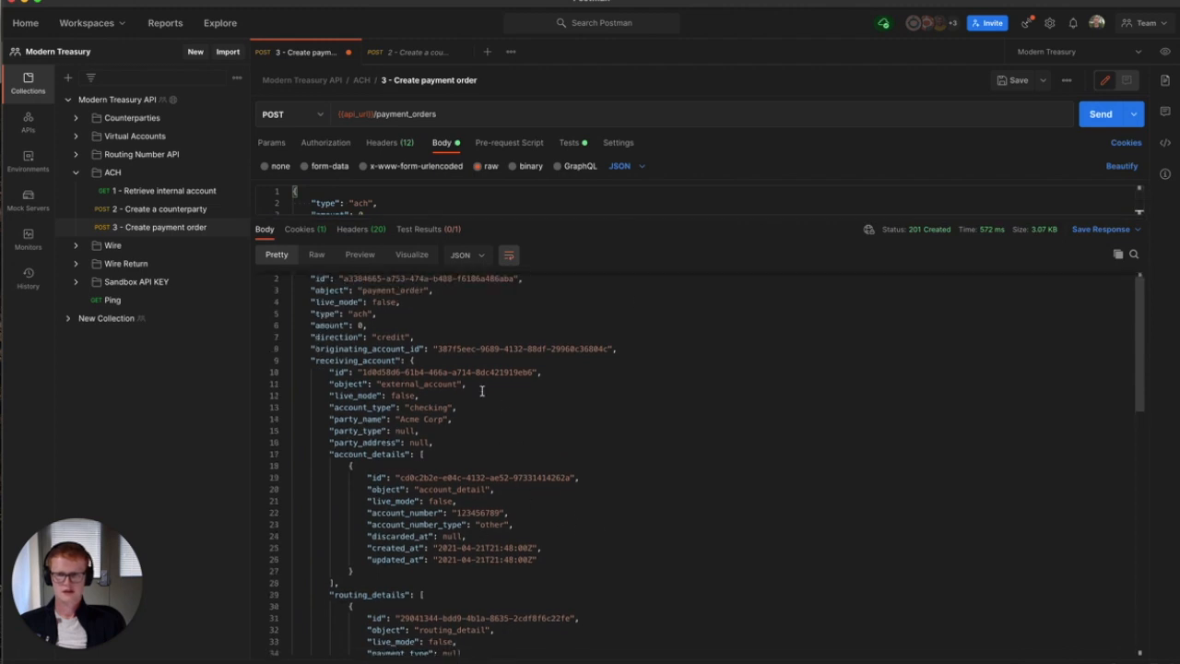